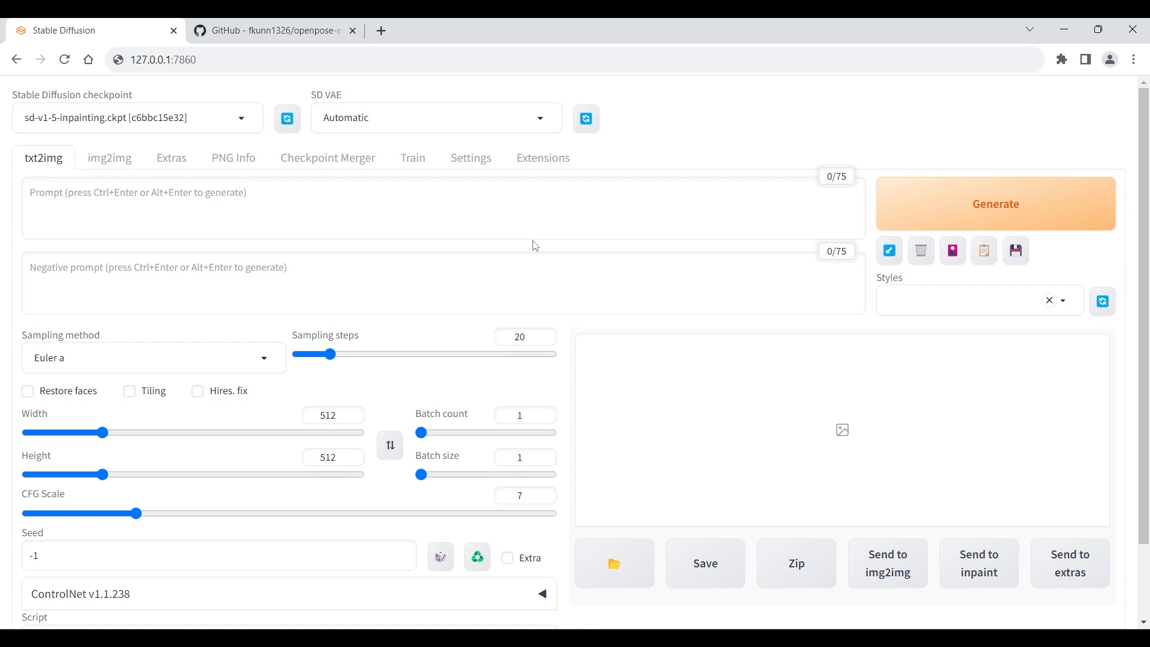
- Copy the openpose-editor repository's HTTPS clone URL from GitHub and return to the web UI
left_click(271, 30)
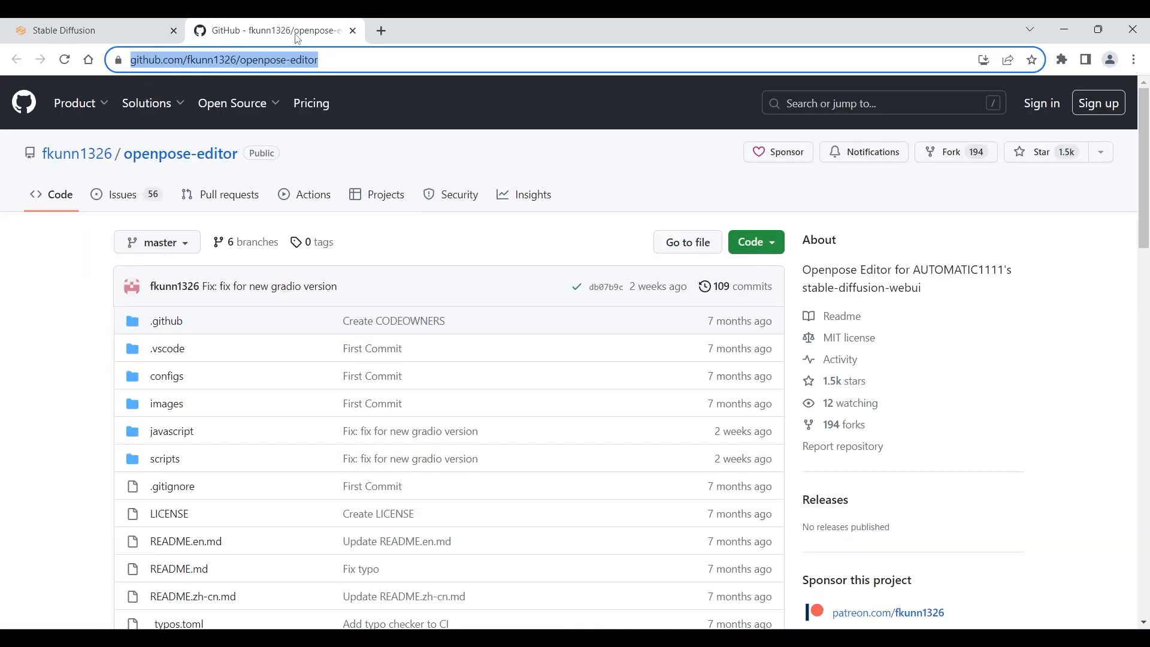
mouse_move(790, 248)
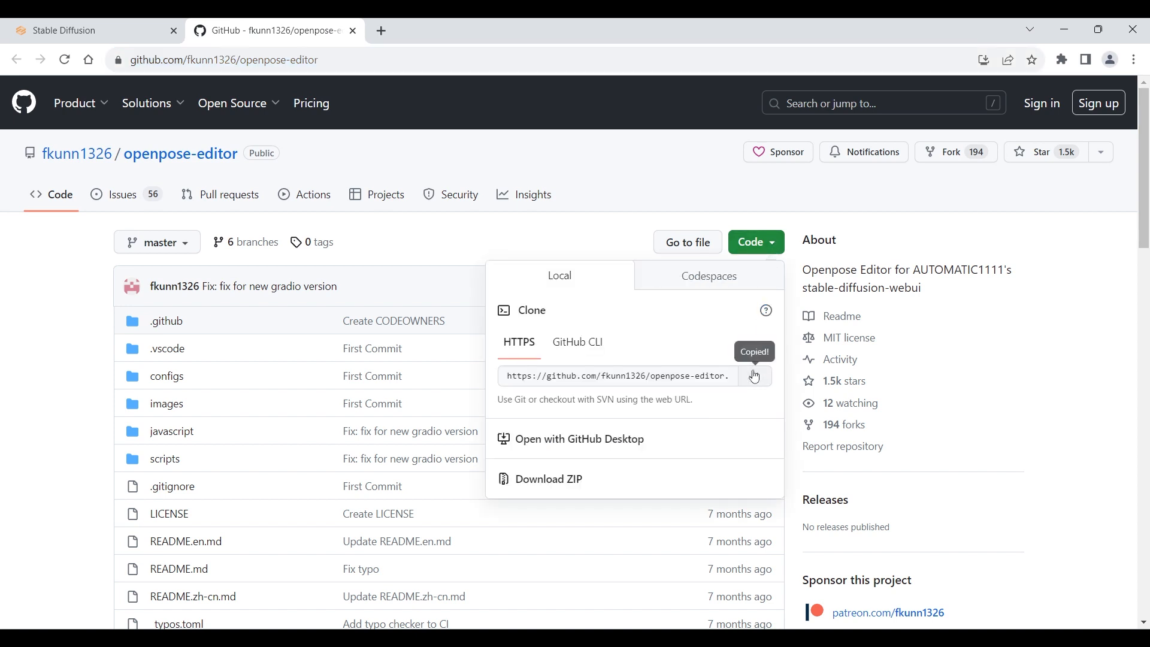
left_click(80, 30)
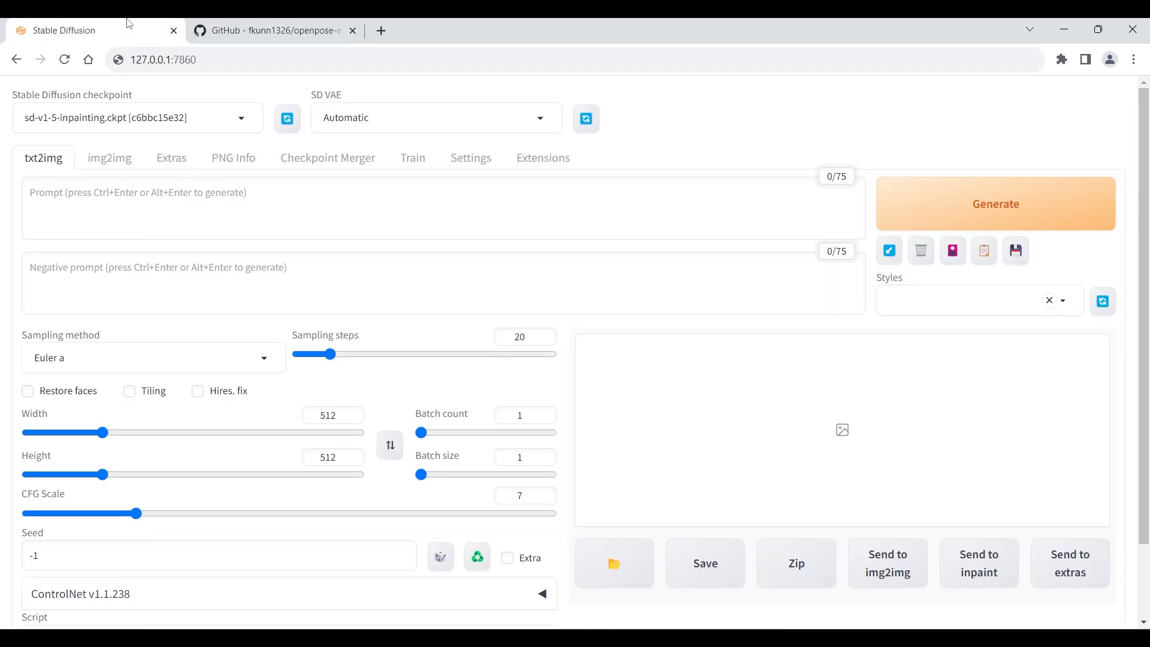
mouse_move(539, 163)
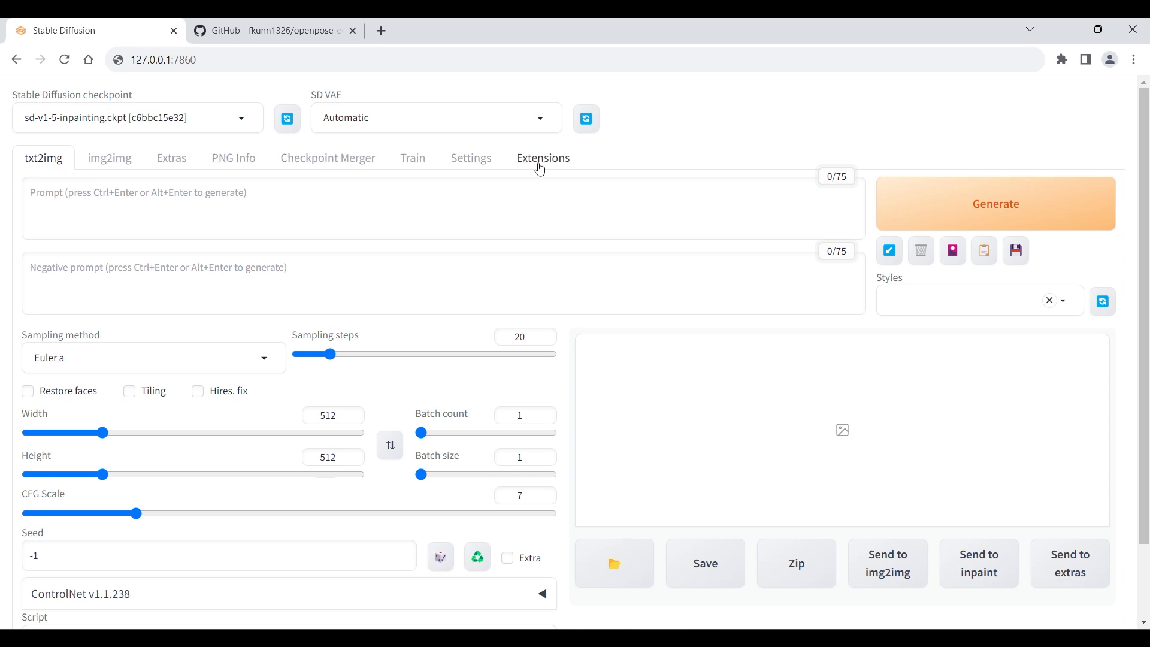
left_click(543, 158)
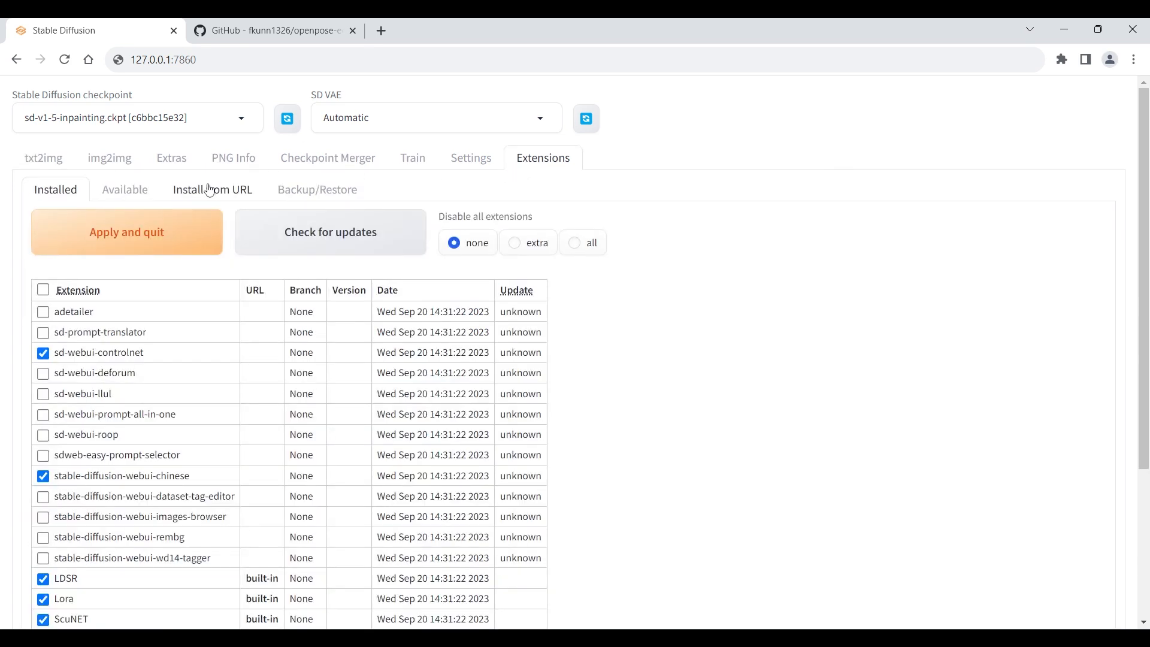
left_click(212, 190)
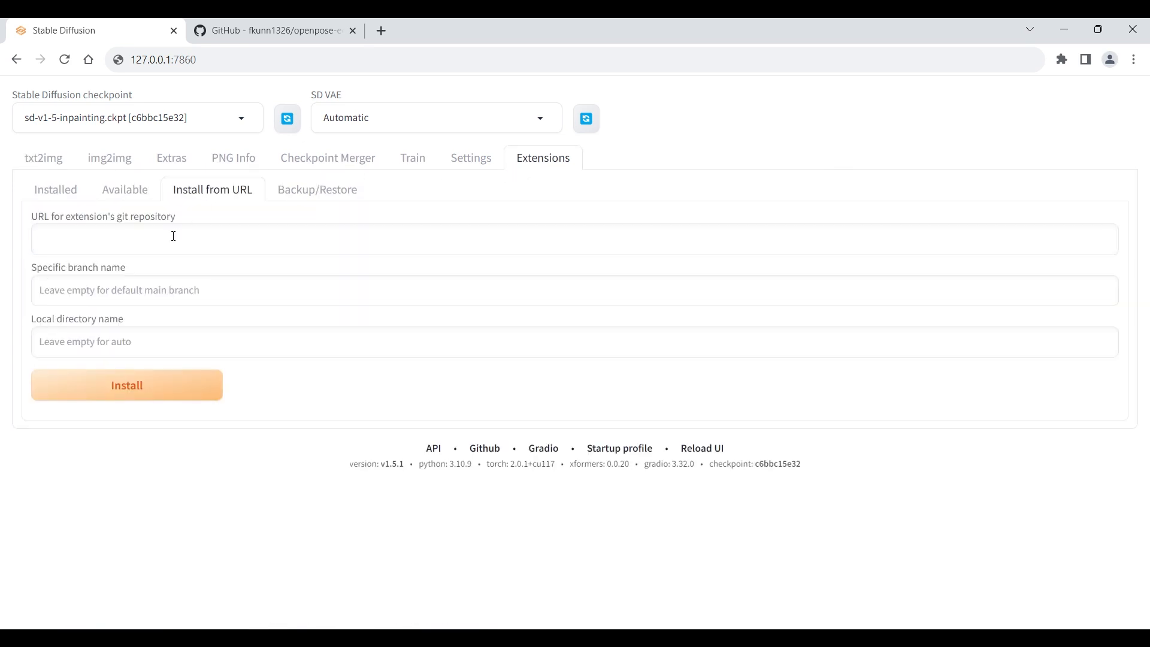
type("https://github.com/fkunn1326/openpose-editor.git")
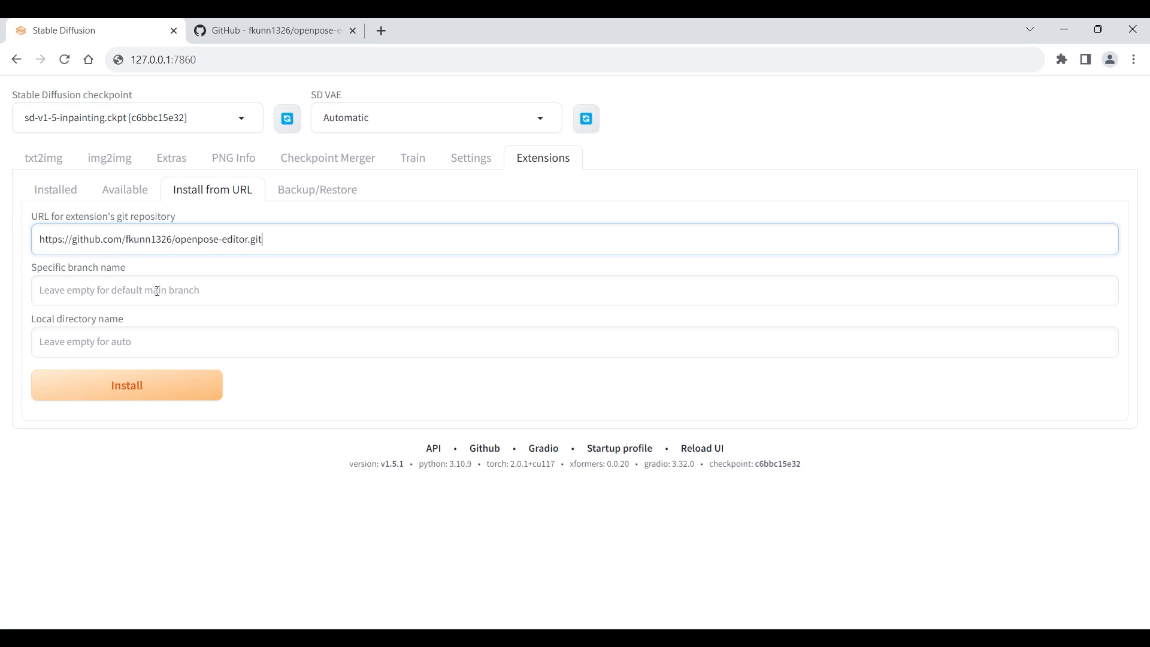
left_click(125, 385)
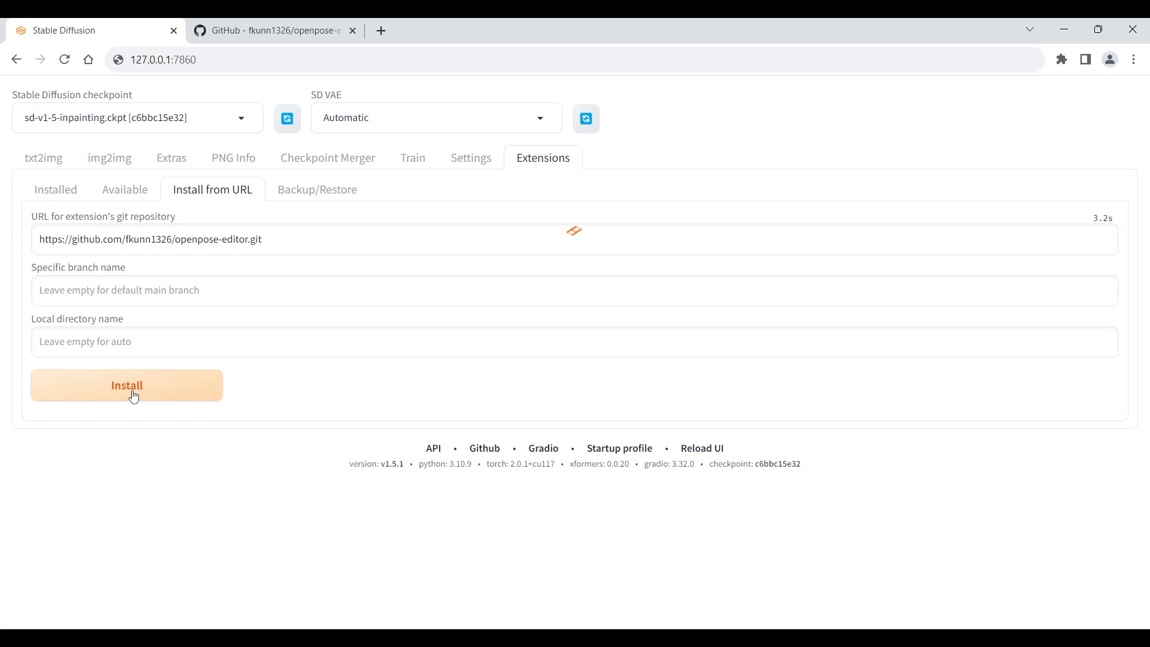
left_click(125, 385)
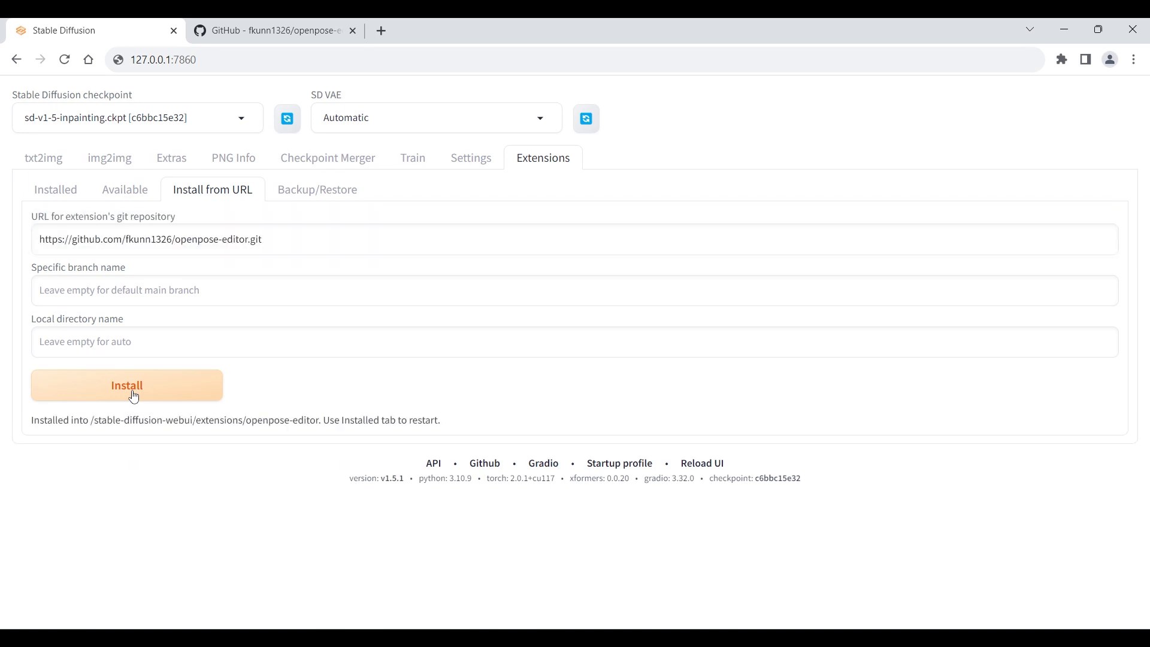
mouse_move(246, 379)
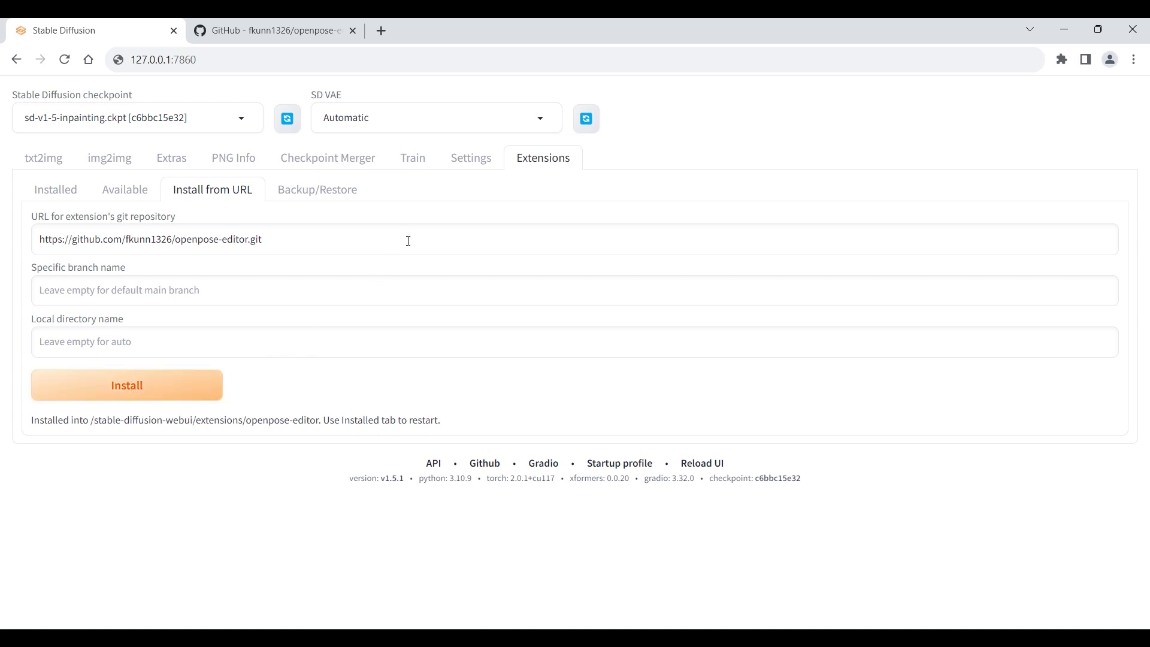
mouse_move(454, 174)
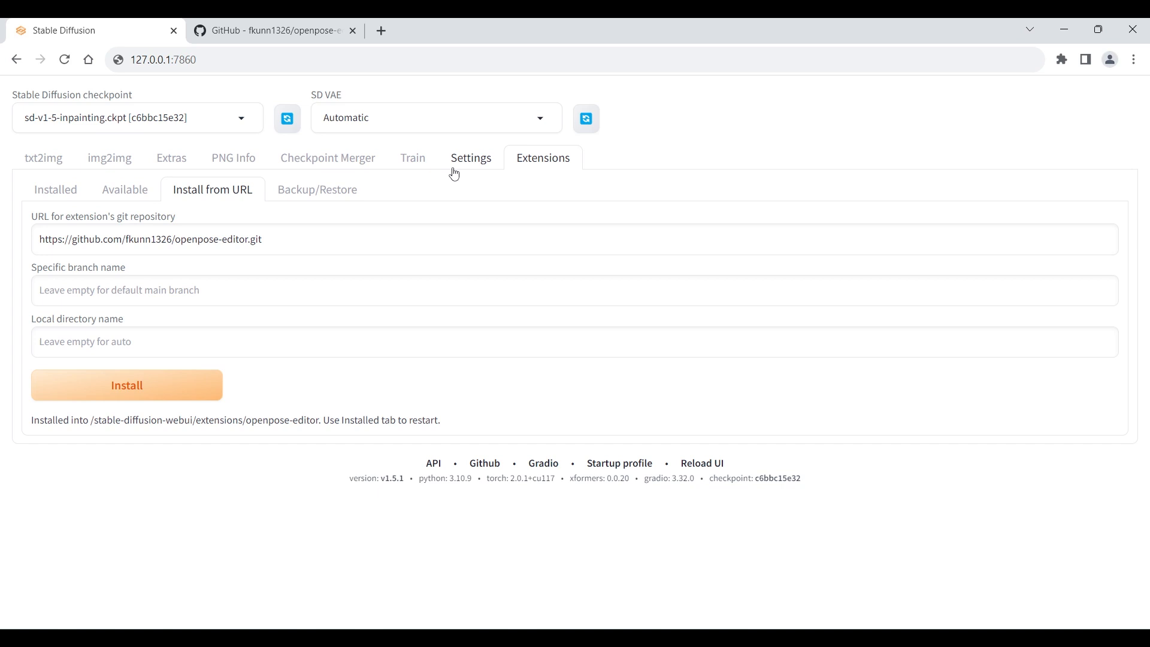
mouse_move(436, 169)
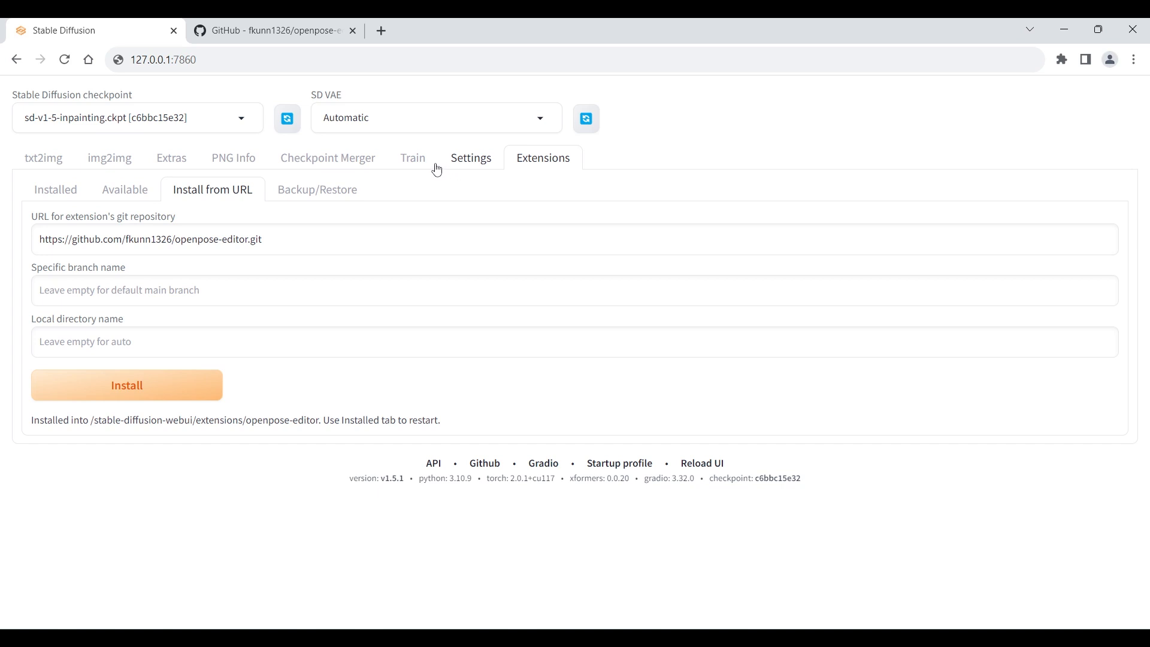
- Reload the UI from Settings so the OpenPose Editor section appears
left_click(470, 159)
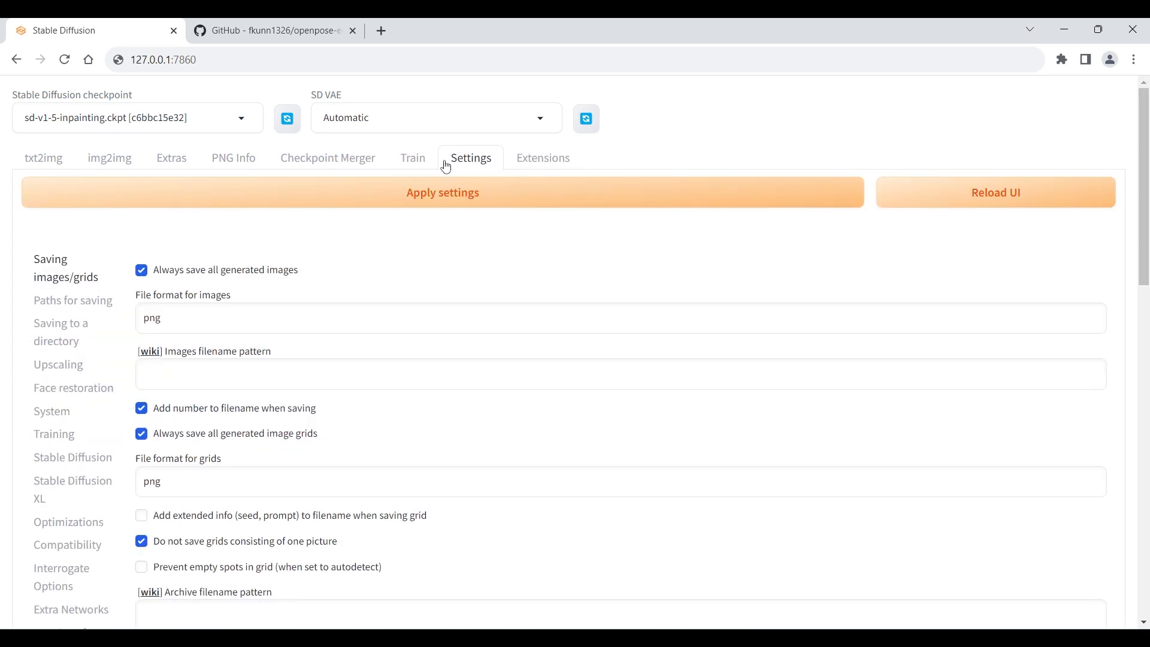
left_click(994, 192)
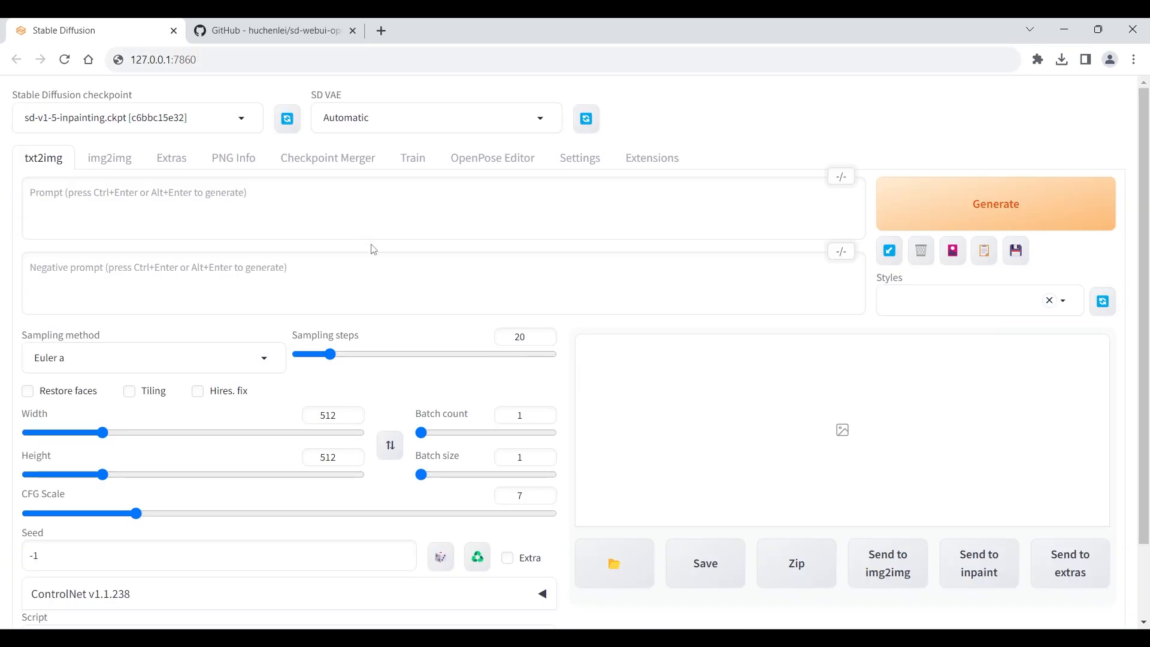
- In the OpenPose Editor, size the canvas to 600 wide by 900 tall
left_click(492, 158)
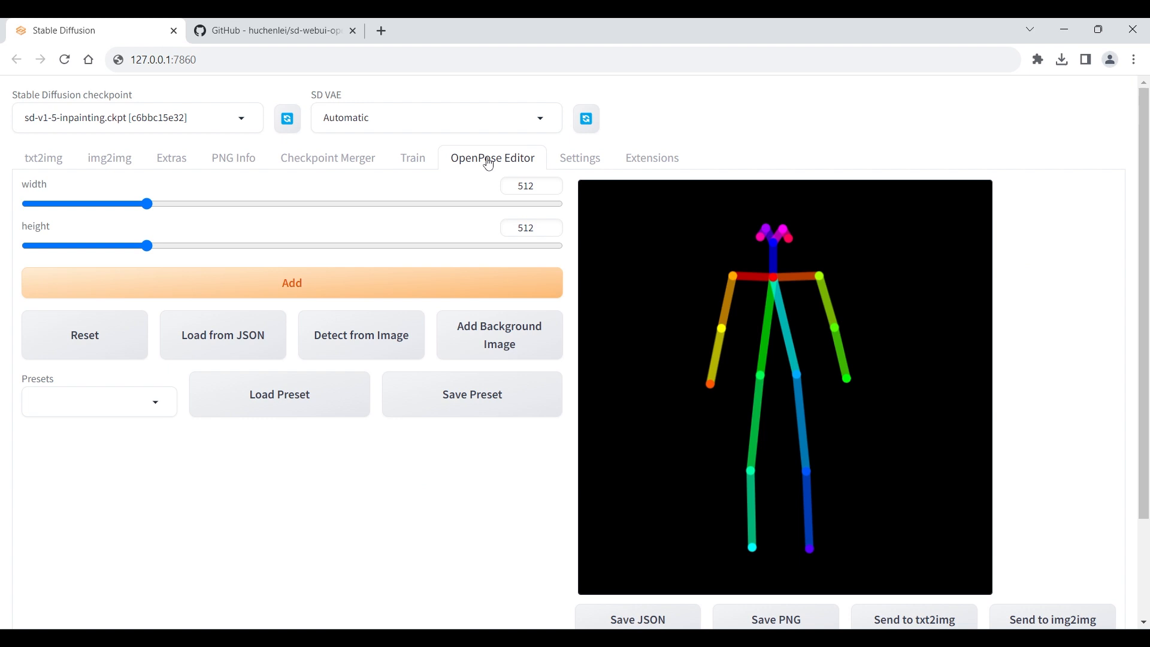
mouse_move(198, 241)
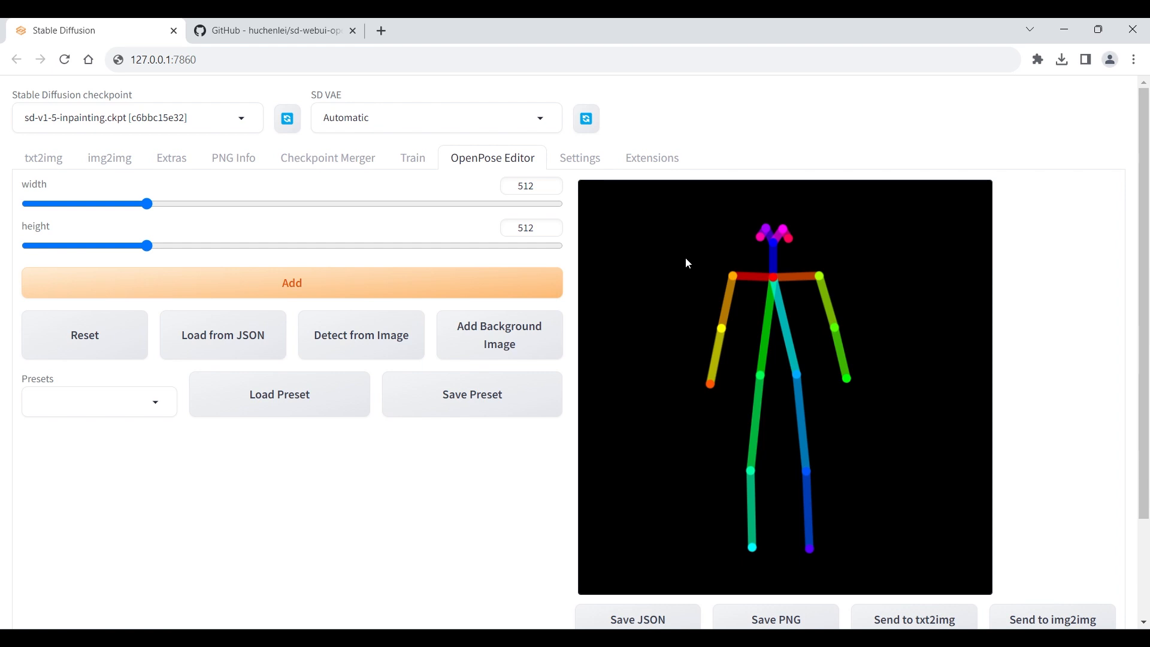
mouse_move(145, 203)
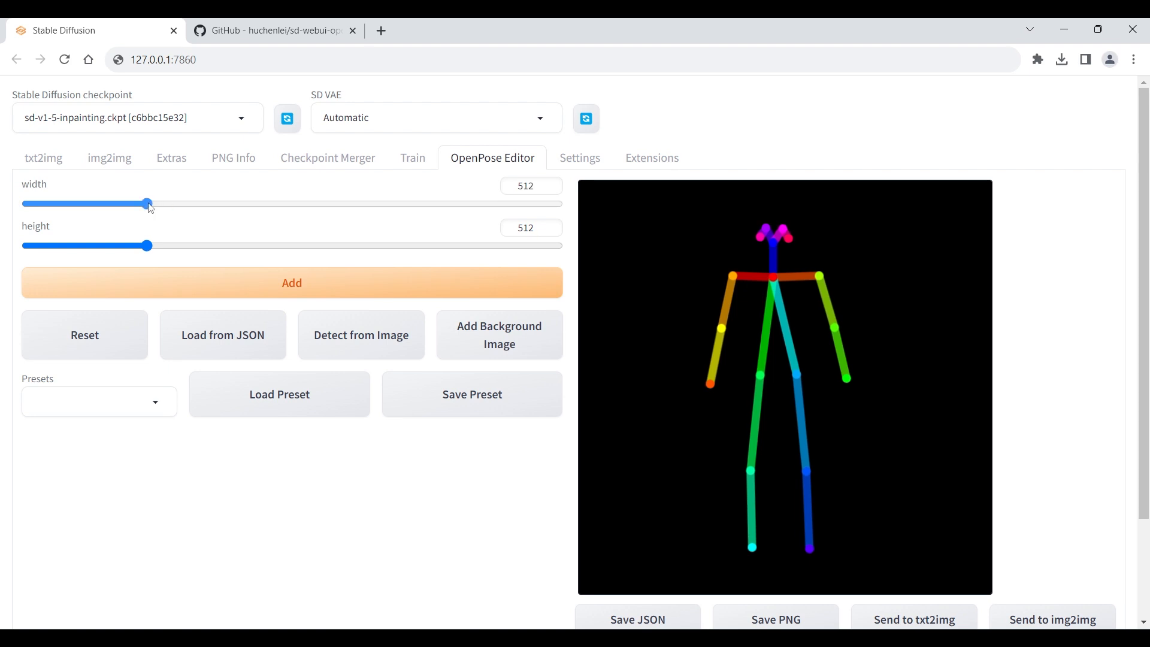
left_click_drag(146, 204, 163, 204)
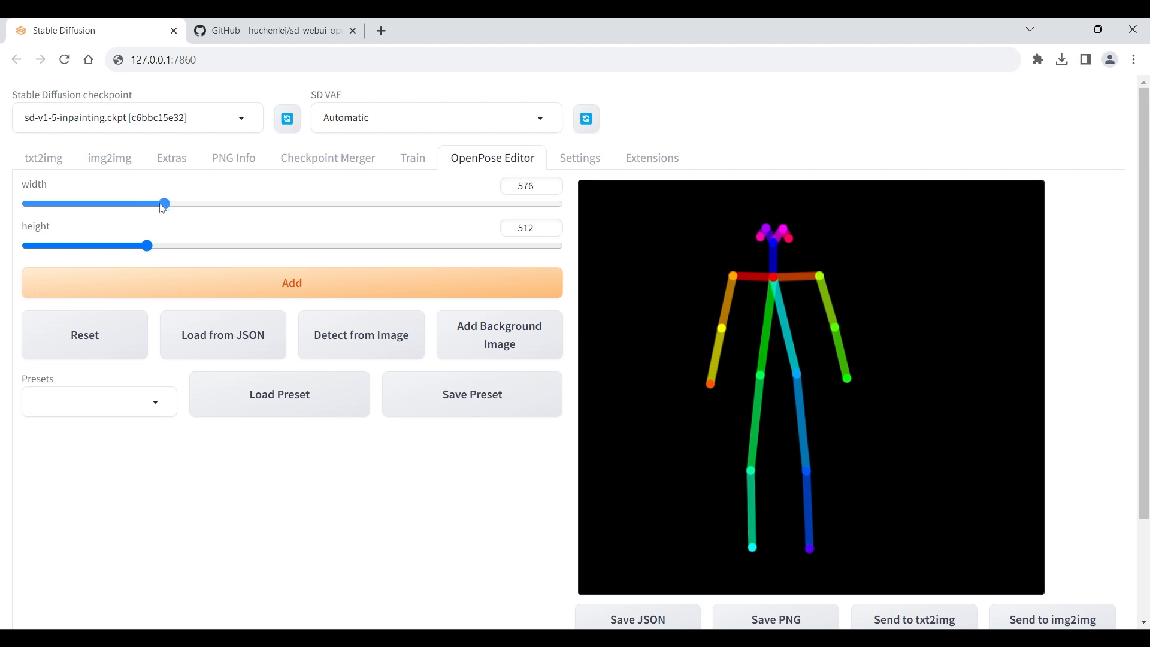
mouse_move(146, 246)
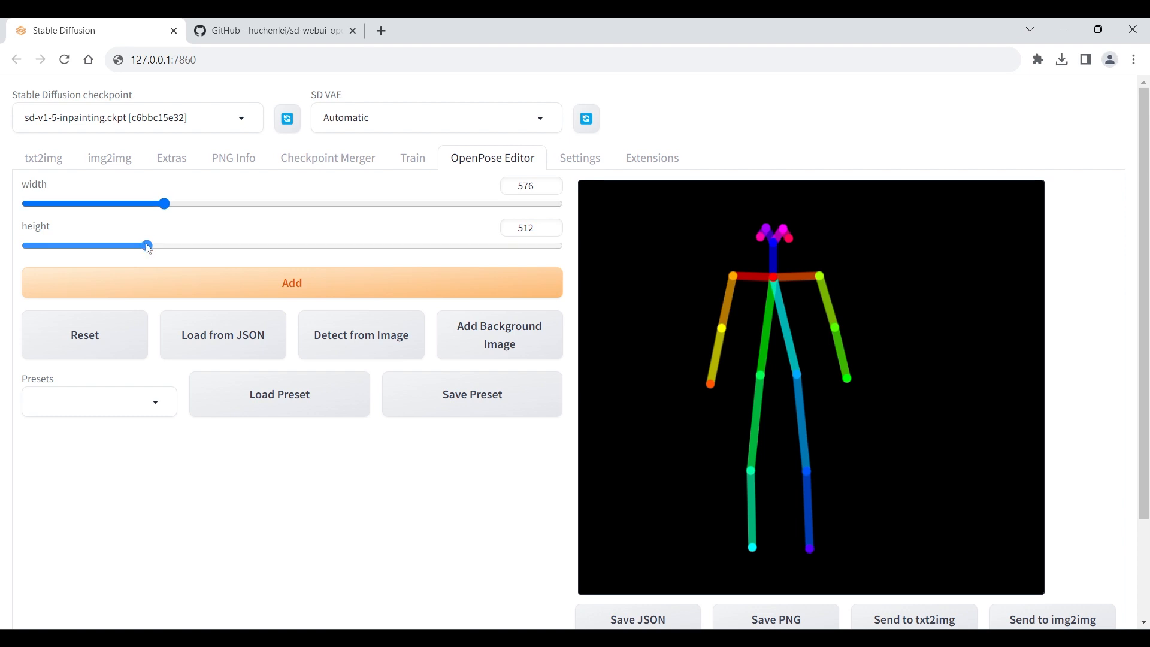
left_click_drag(146, 246, 214, 245)
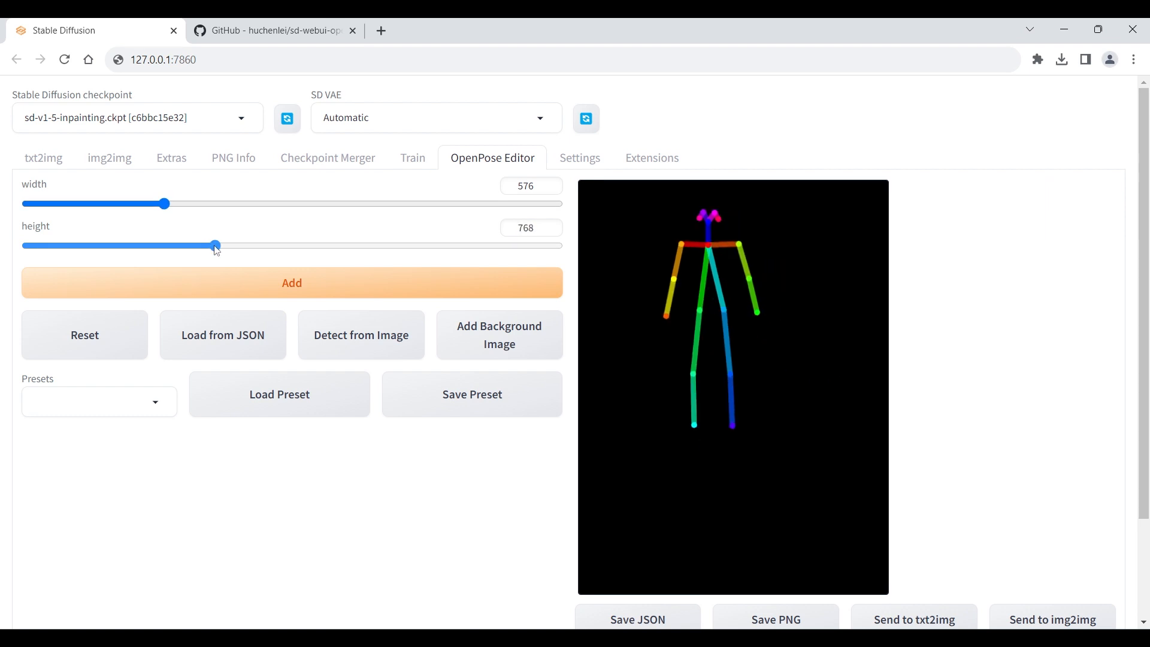
left_click_drag(215, 245, 233, 245)
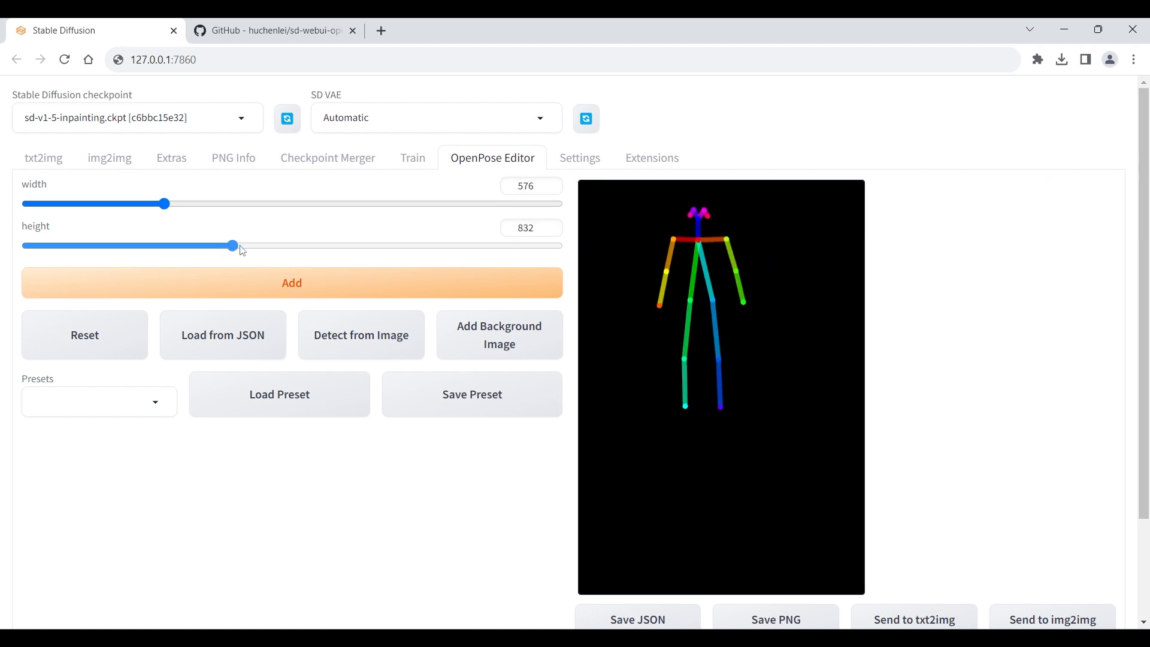
left_click_drag(233, 246, 266, 245)
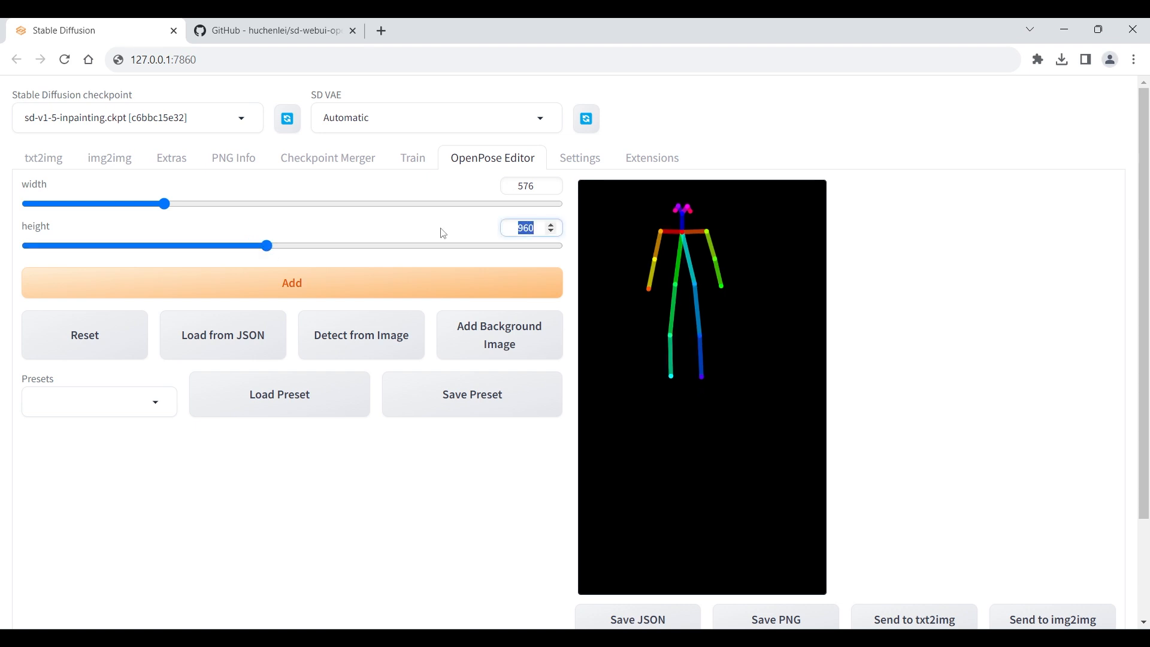
type("900")
left_click(531, 186)
type("600")
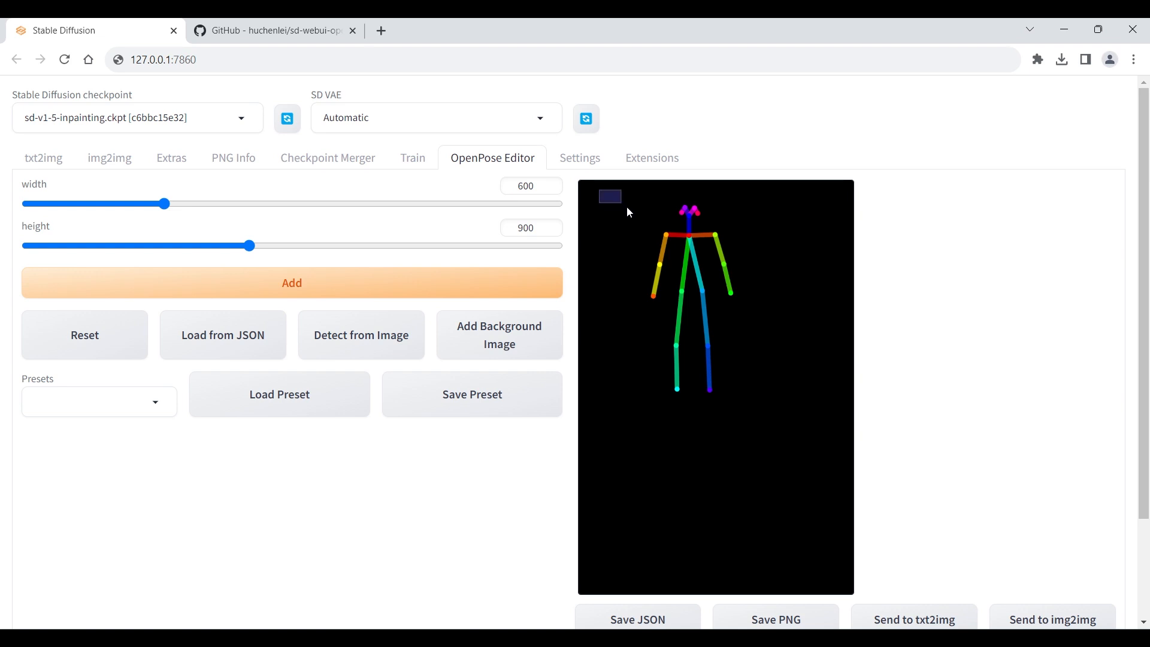
- Scale the skeleton up to span nearly the full height of the 600x900 canvas
left_click(690, 286)
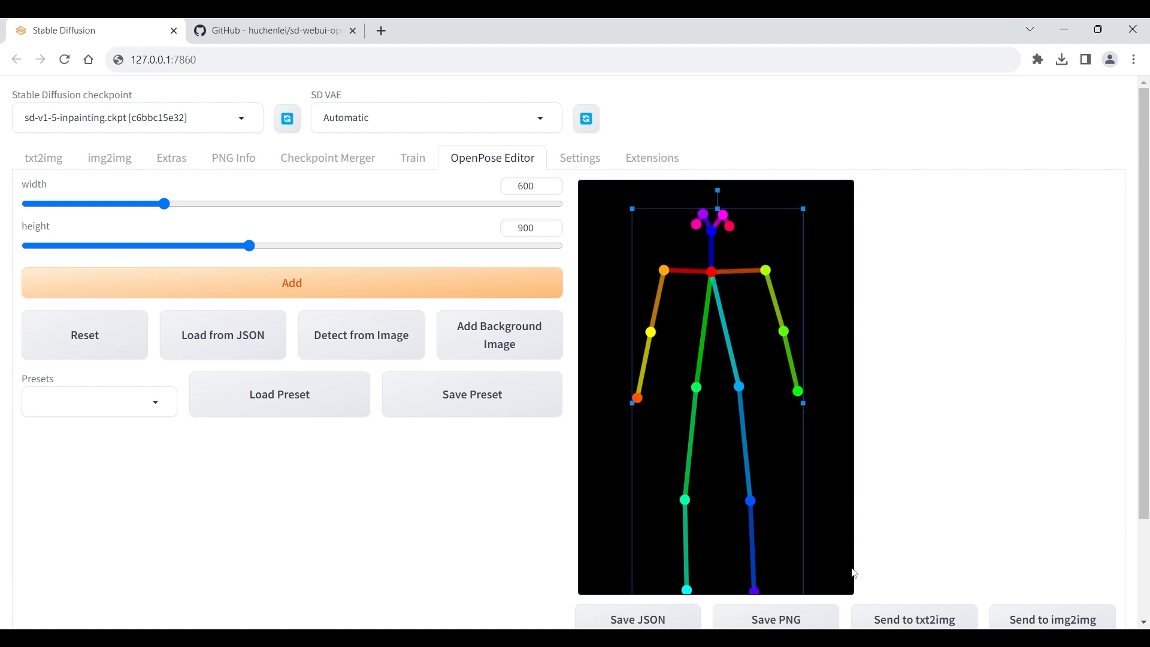
mouse_move(962, 480)
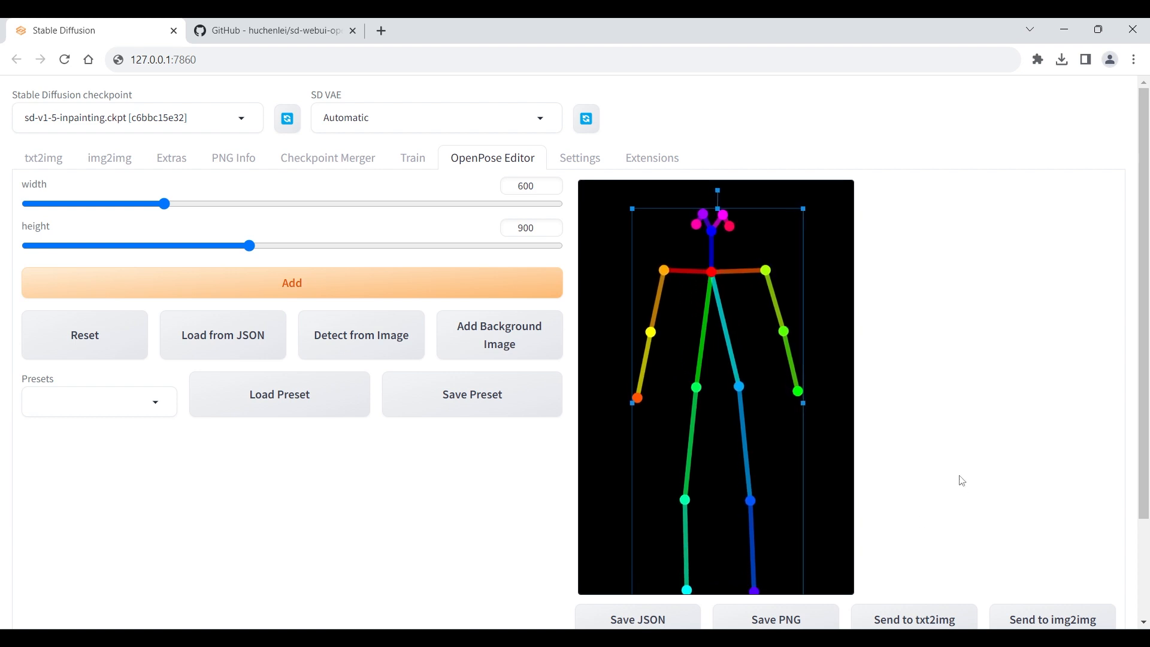
mouse_move(498, 334)
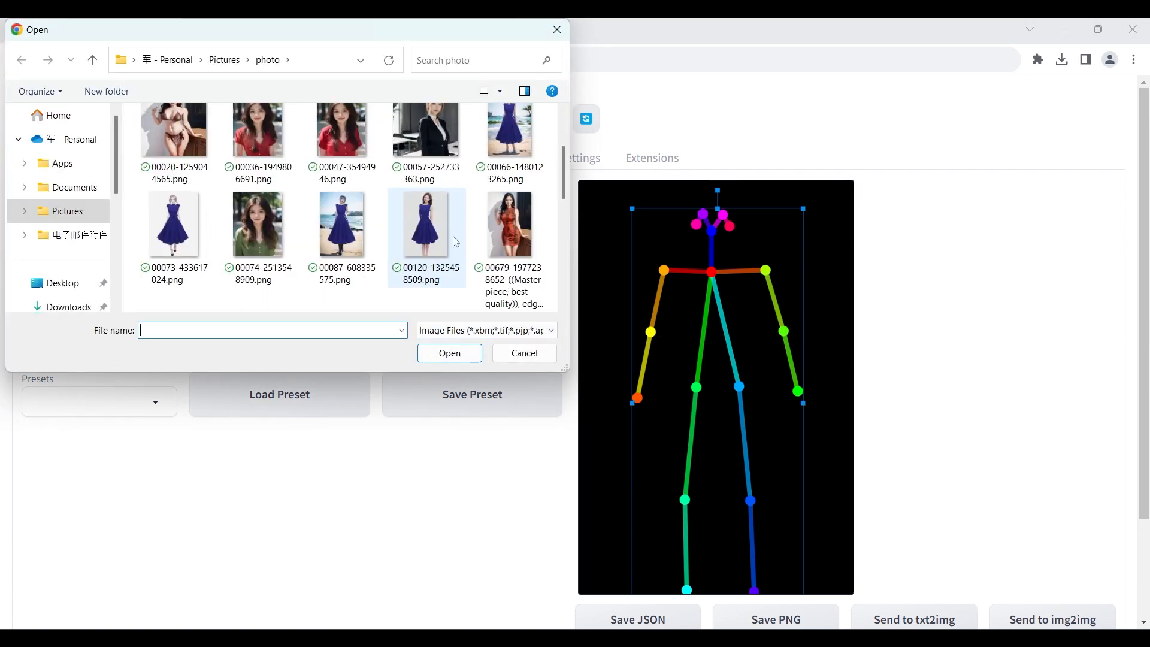
- Add example1.png, the navy dress image, as the canvas background behind the skeleton
scroll("down", 3)
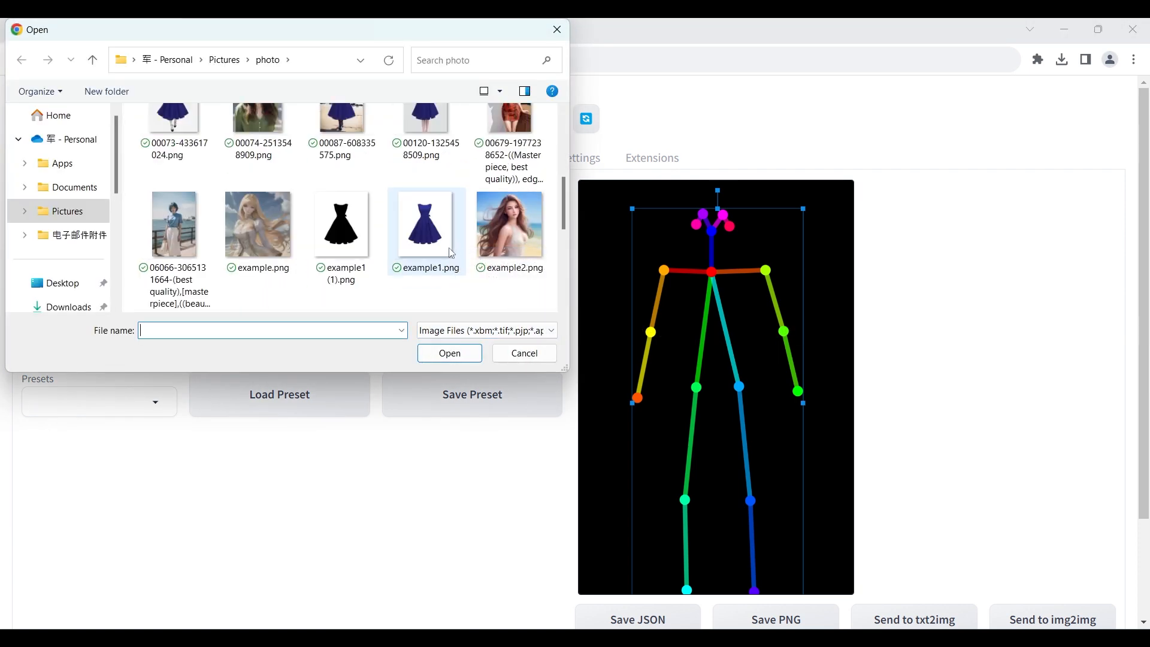
left_click(523, 352)
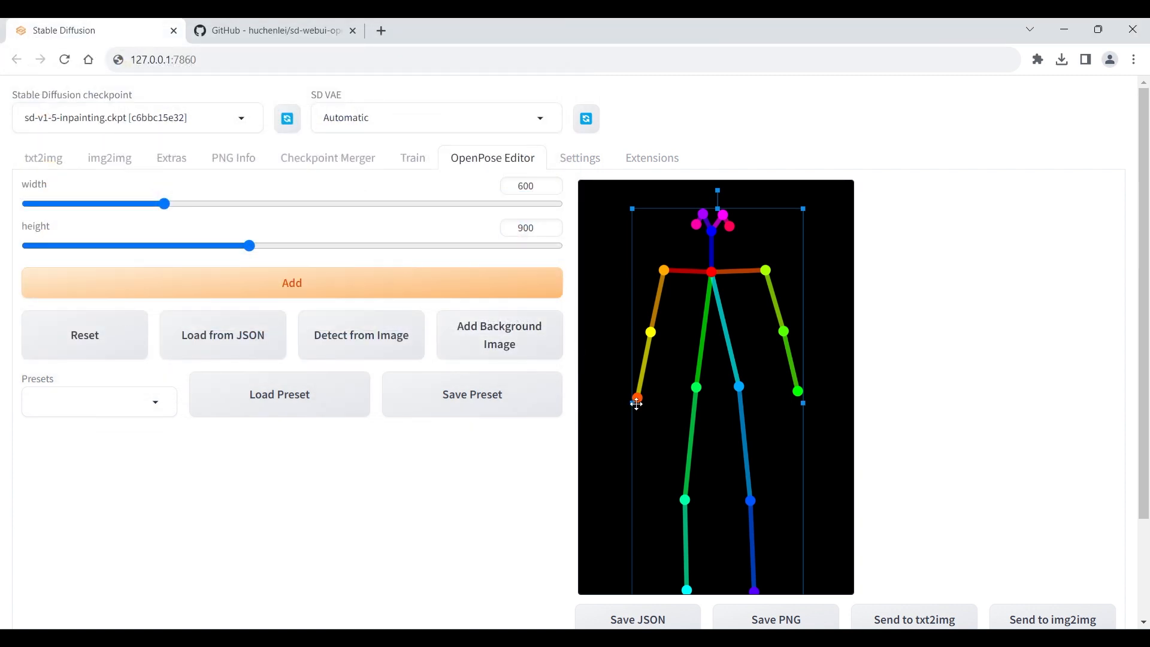
left_click(498, 334)
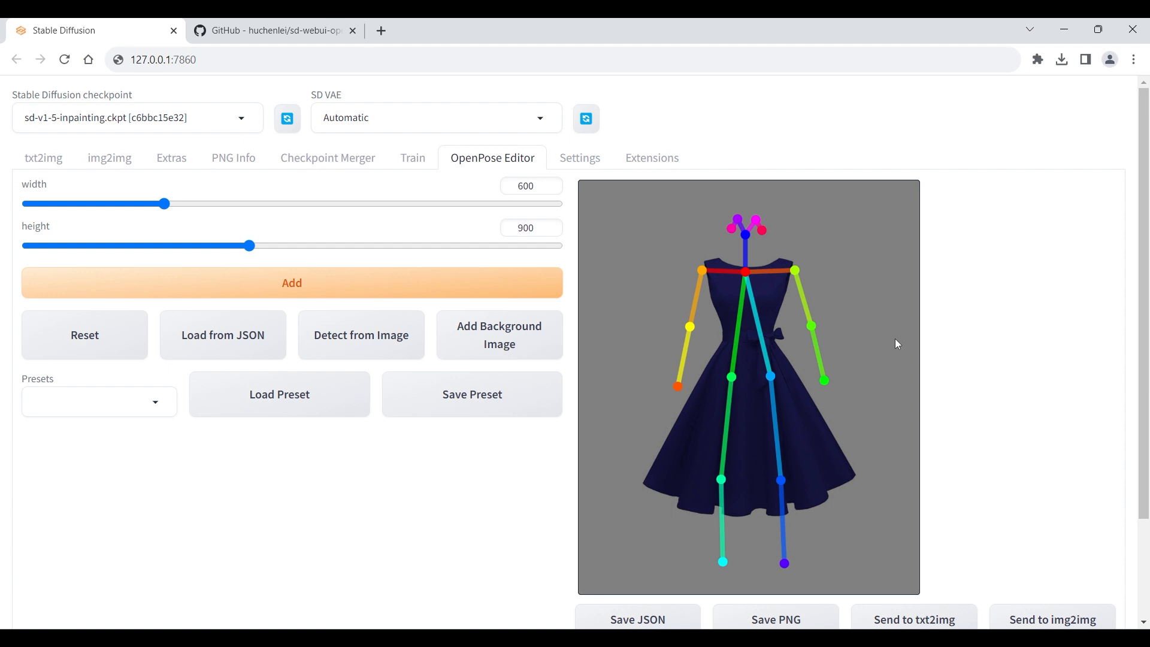
mouse_move(1004, 440)
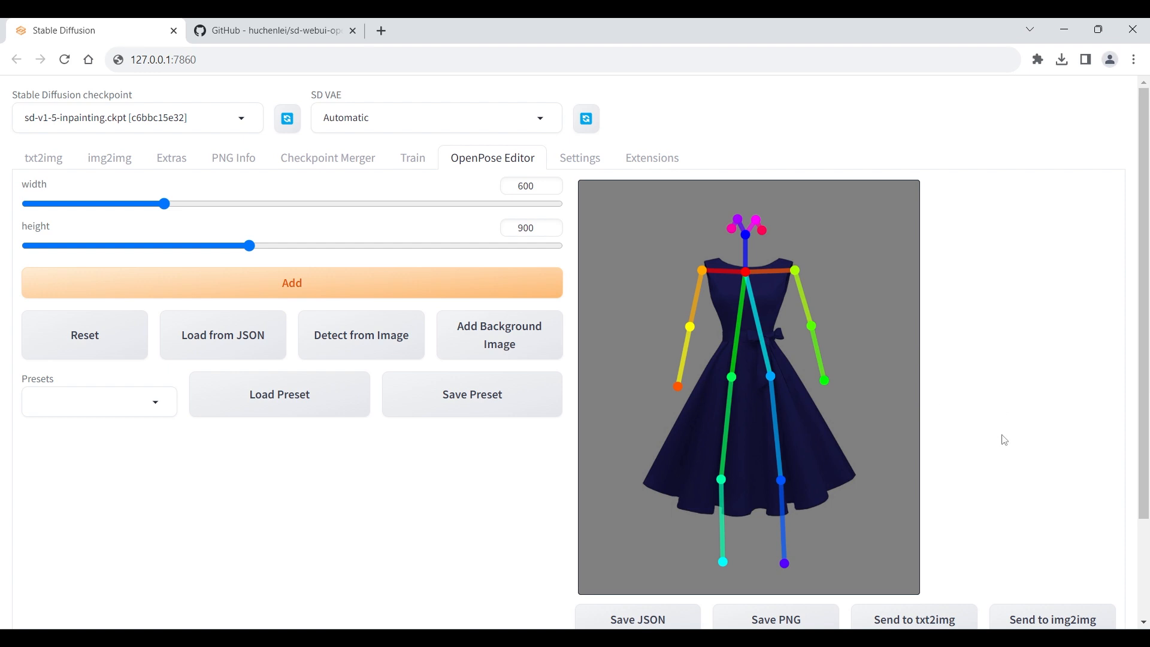
mouse_move(934, 523)
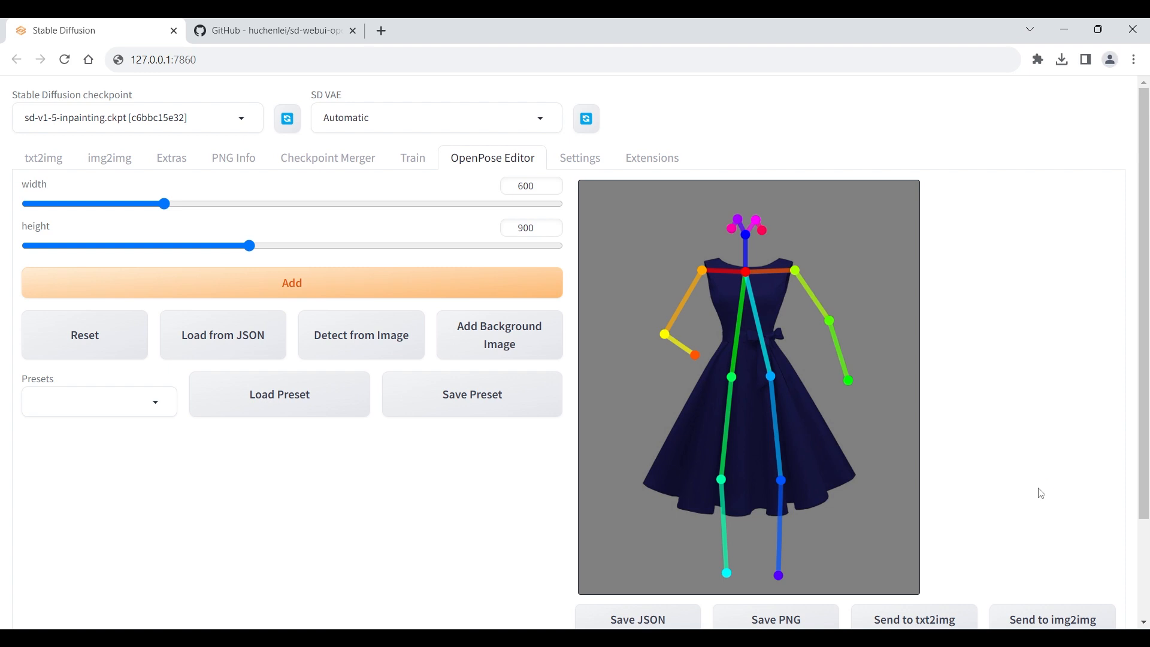
mouse_move(341, 460)
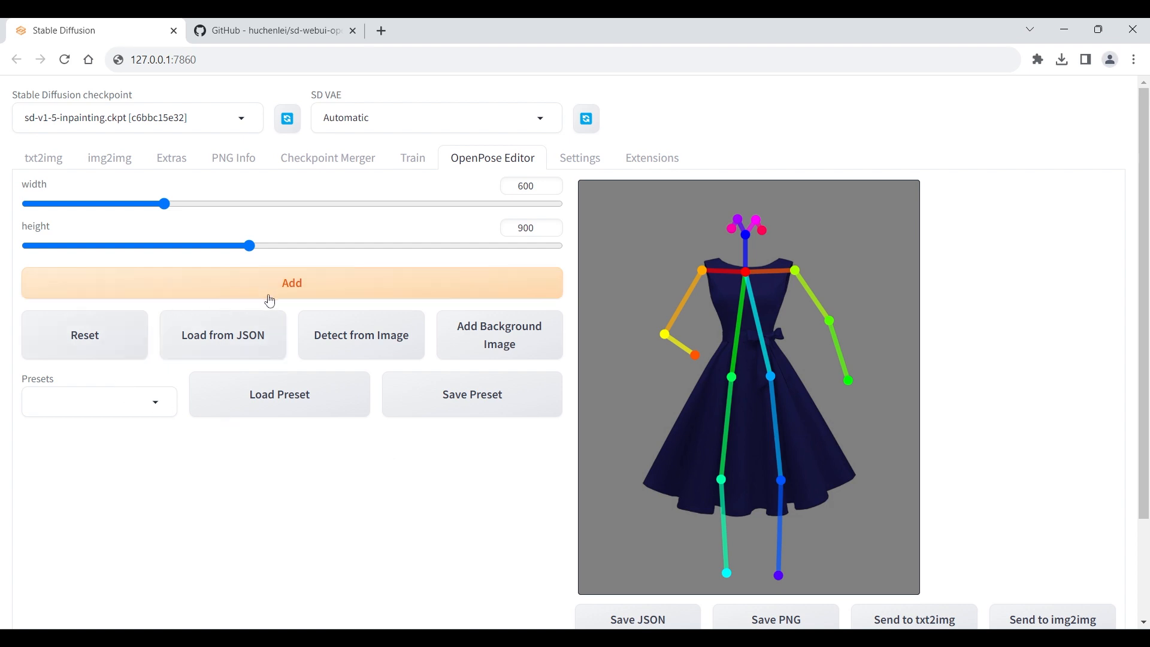
mouse_move(349, 446)
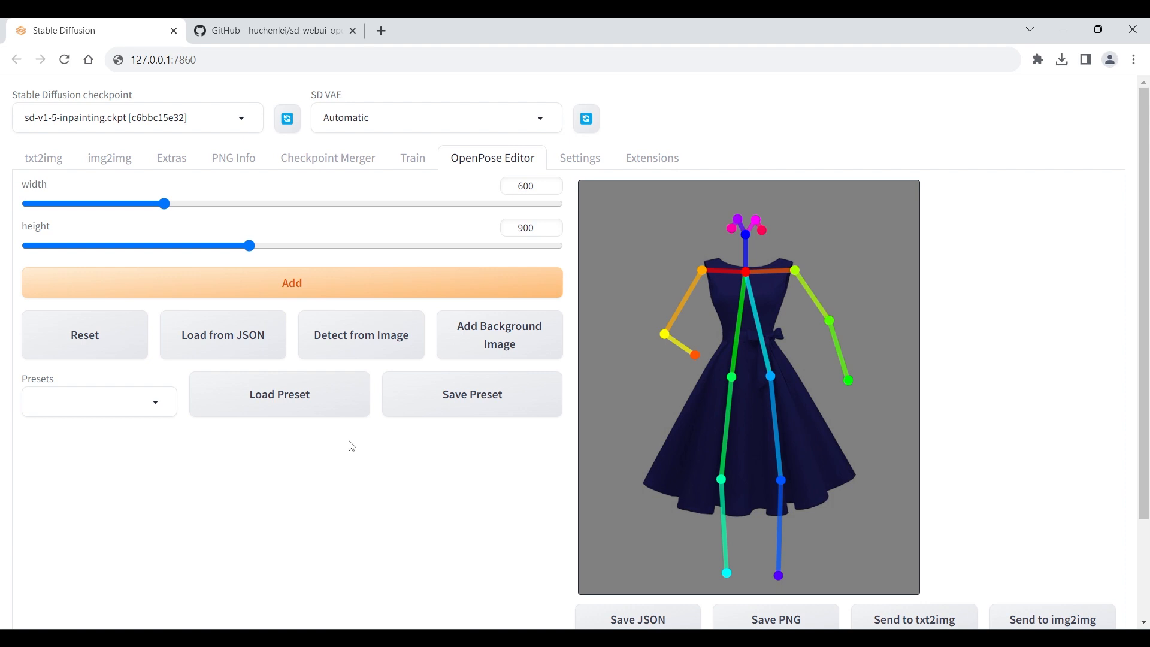
- Re-pose the skeleton's arms over the dress, one bent at the elbow, the other angled outward
scroll("down", 3)
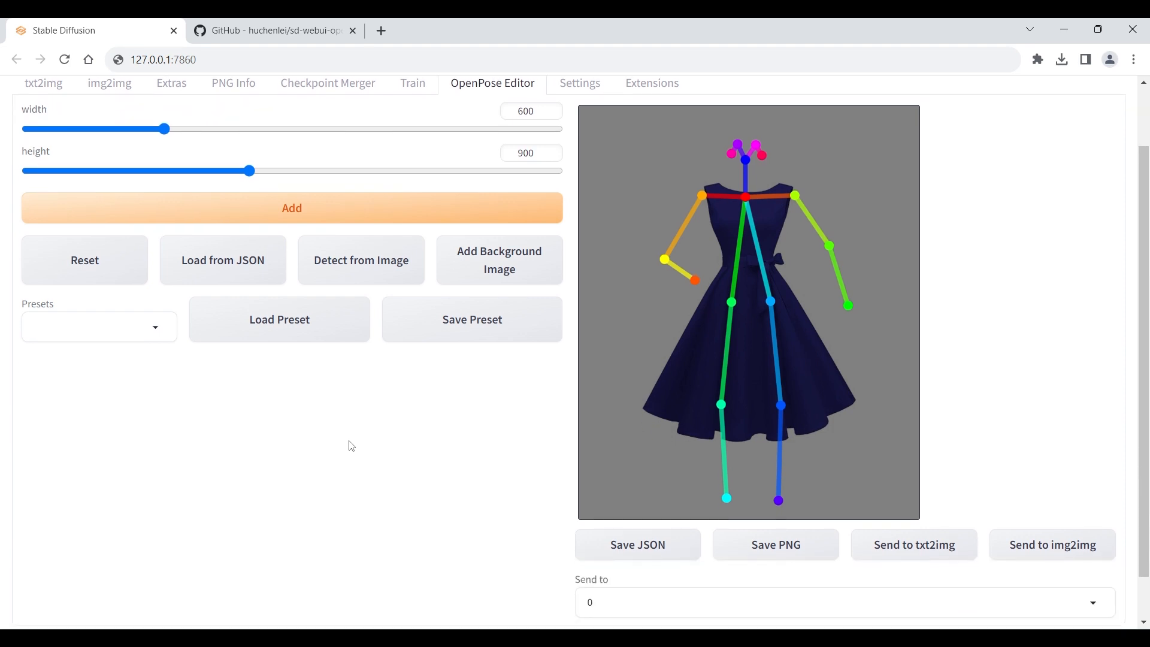